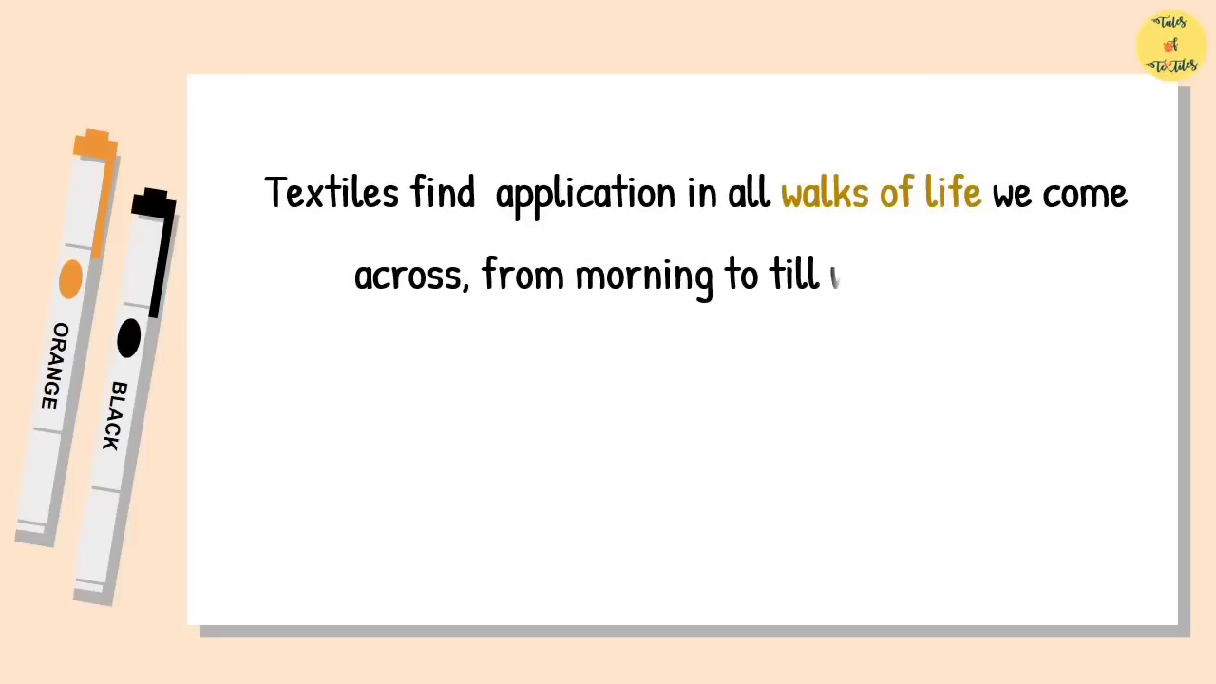
text(we go to bed. We find them in the t)
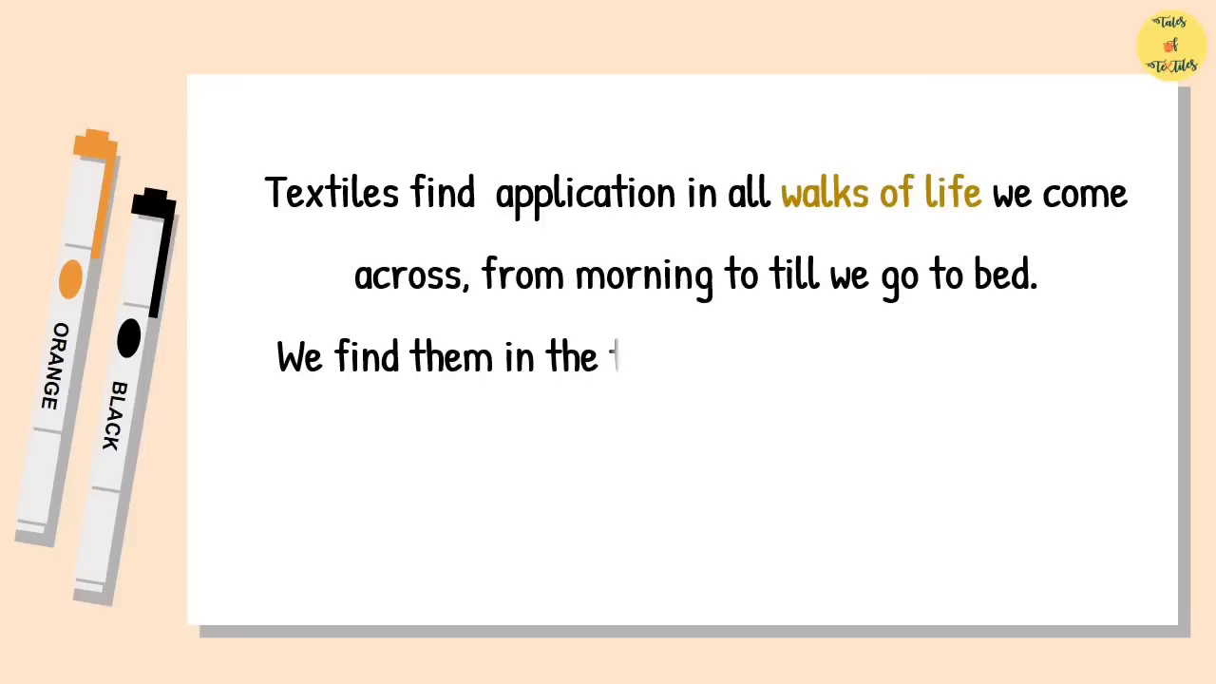
text(tooth brush bristles, the car)
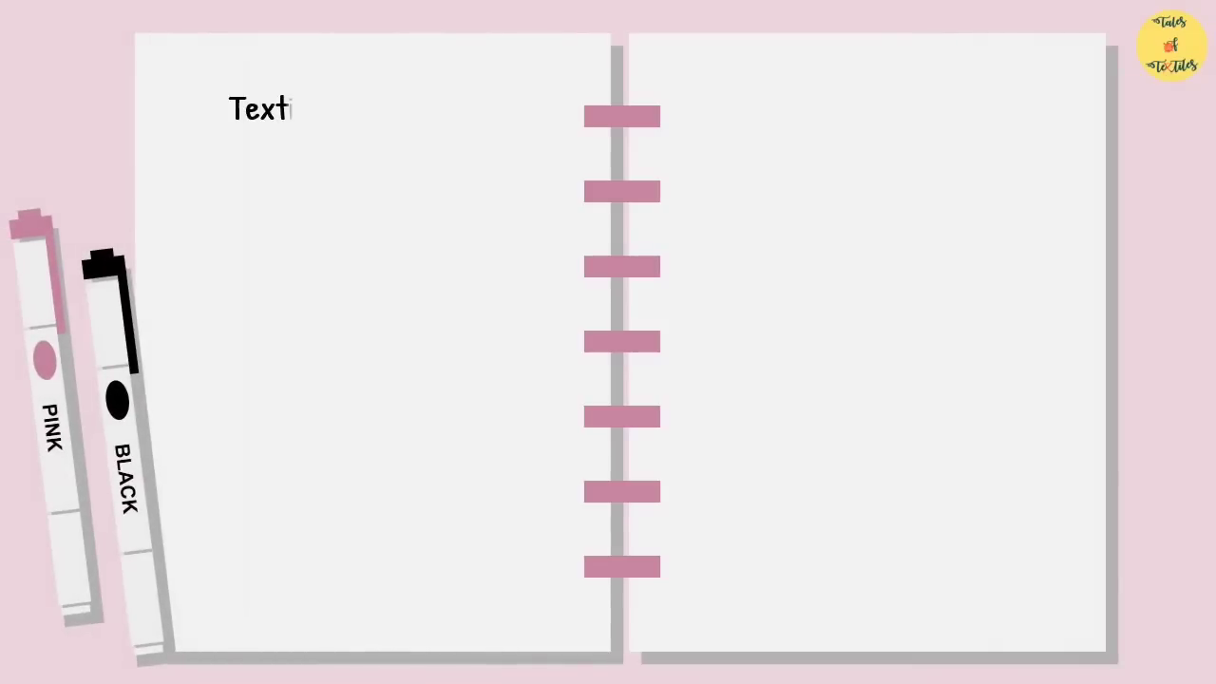
text(Textiles are not just apparel and hom)
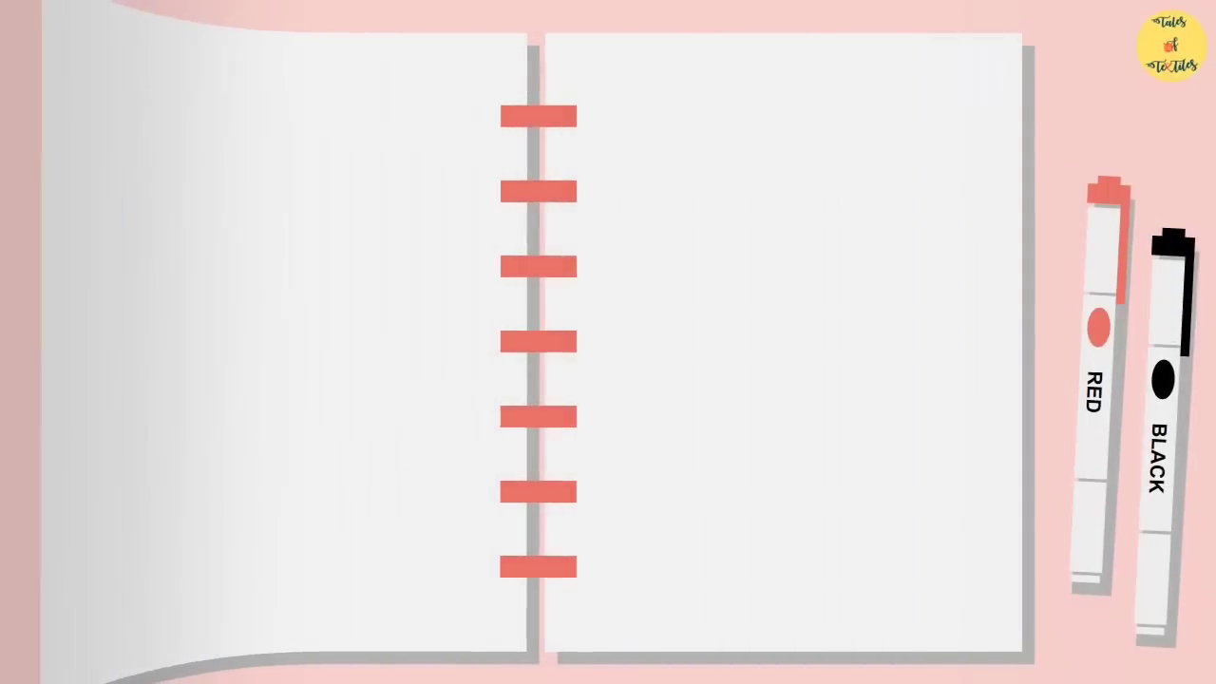
text(A textile product passes)
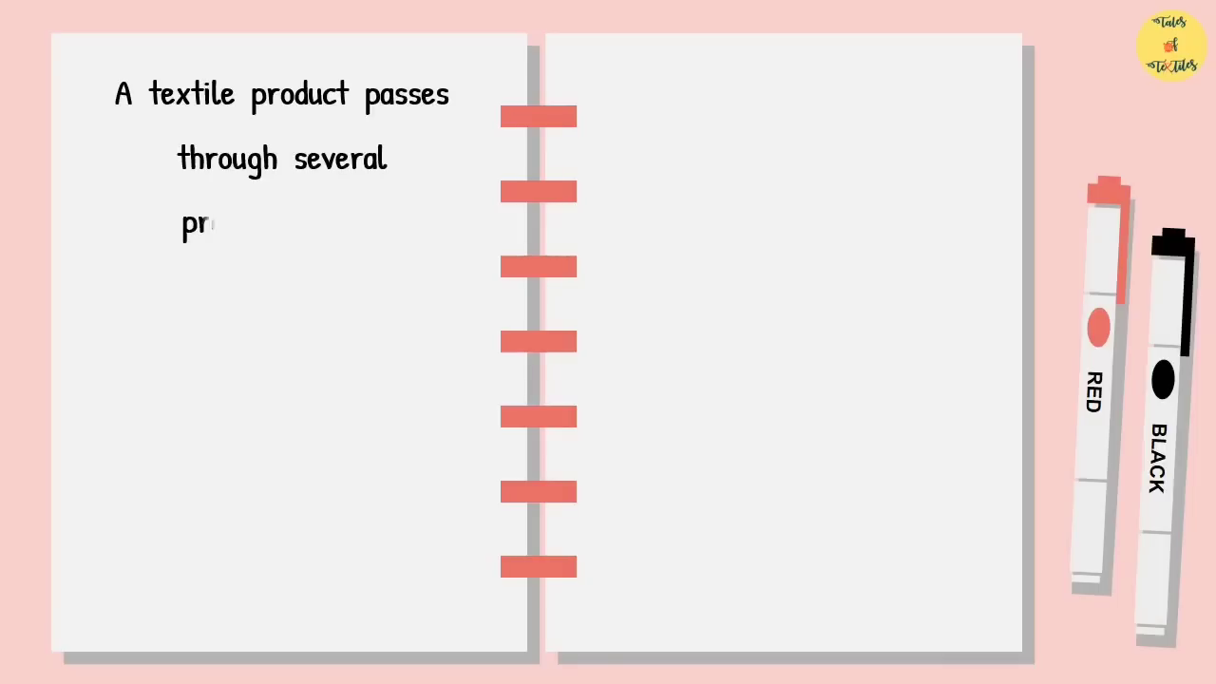
text(processes in its manufacturing before it)
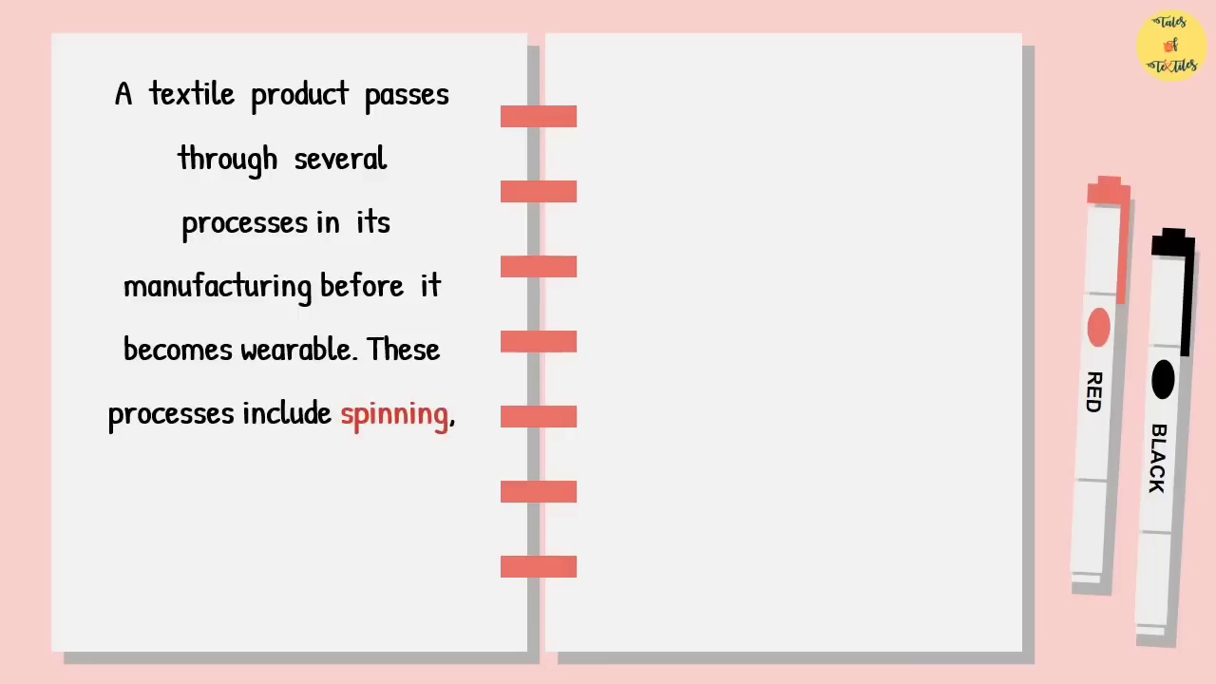
text(weaving, knitting to garn)
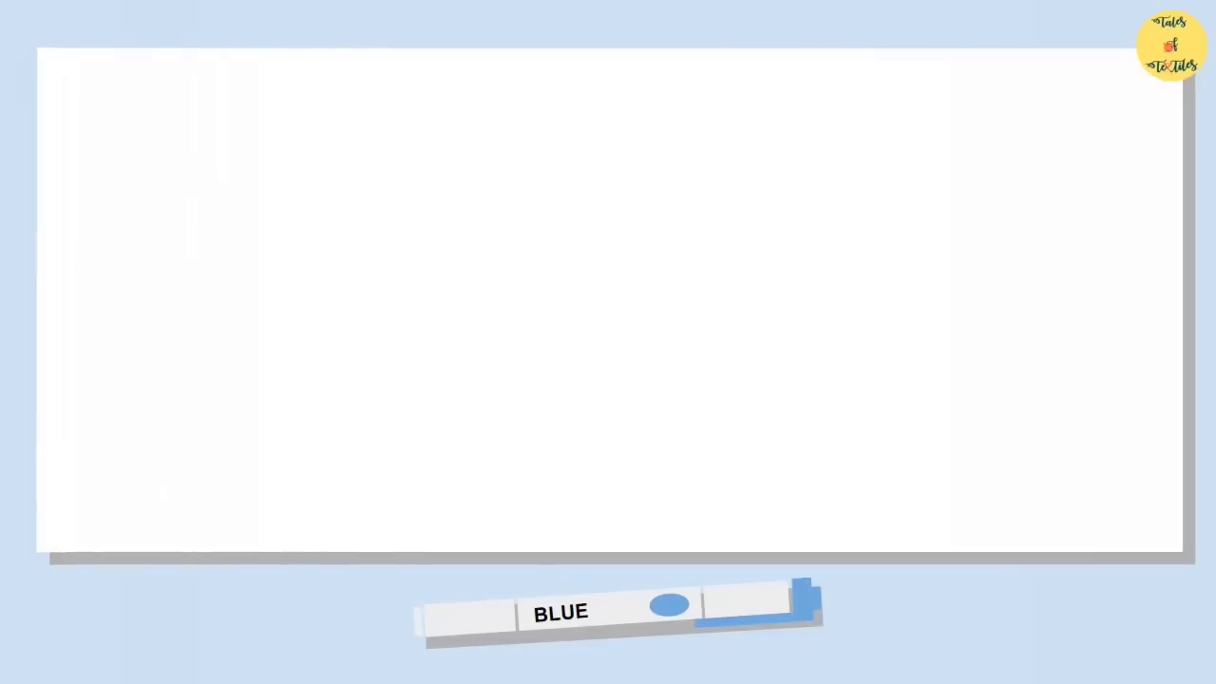
text(They also have an assortr)
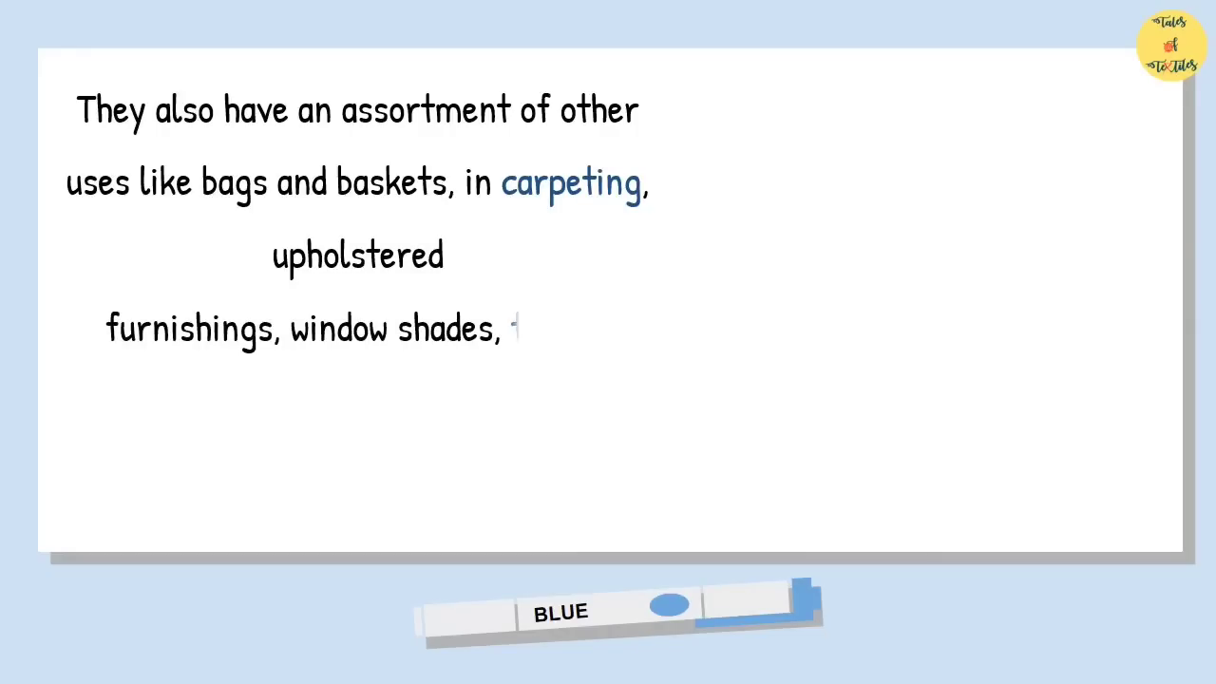
text(towels, covering for ta)
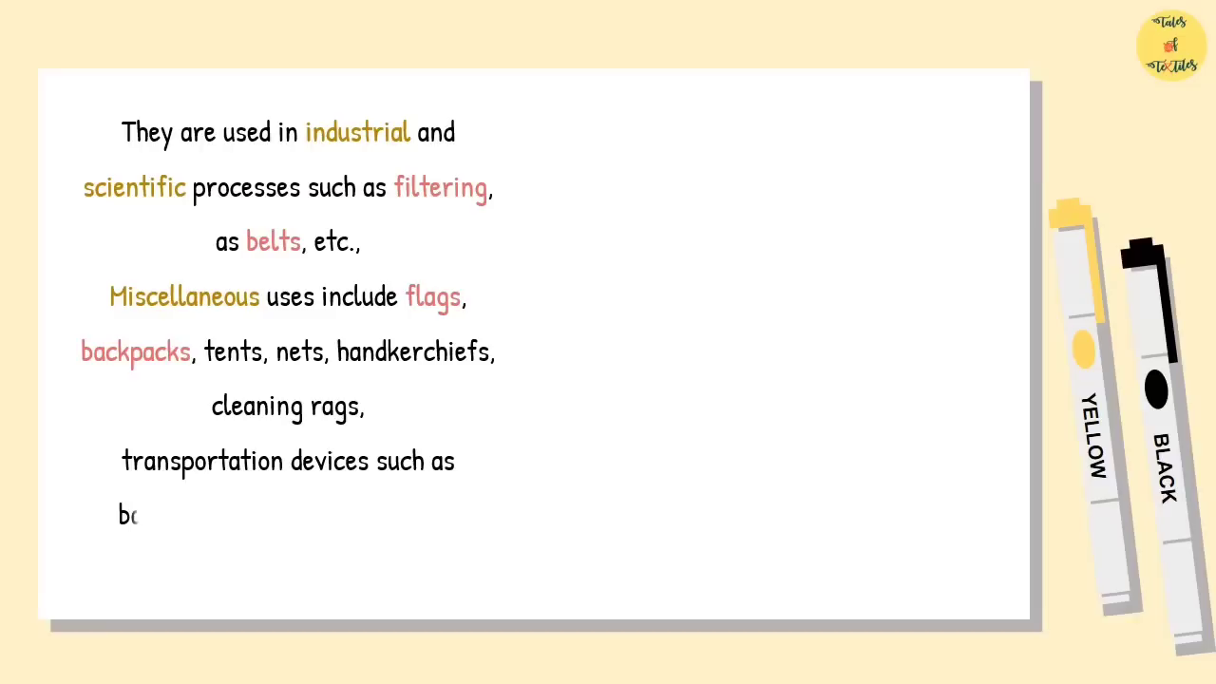
text(balloons, sails, parachutes etc)
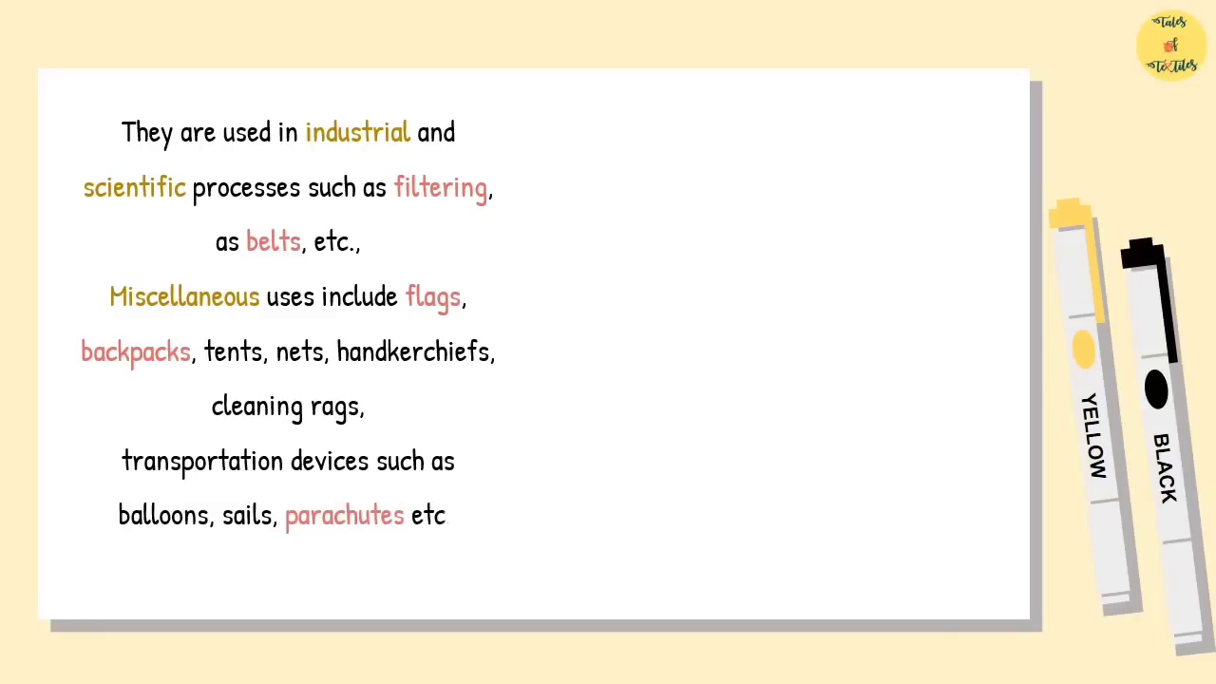